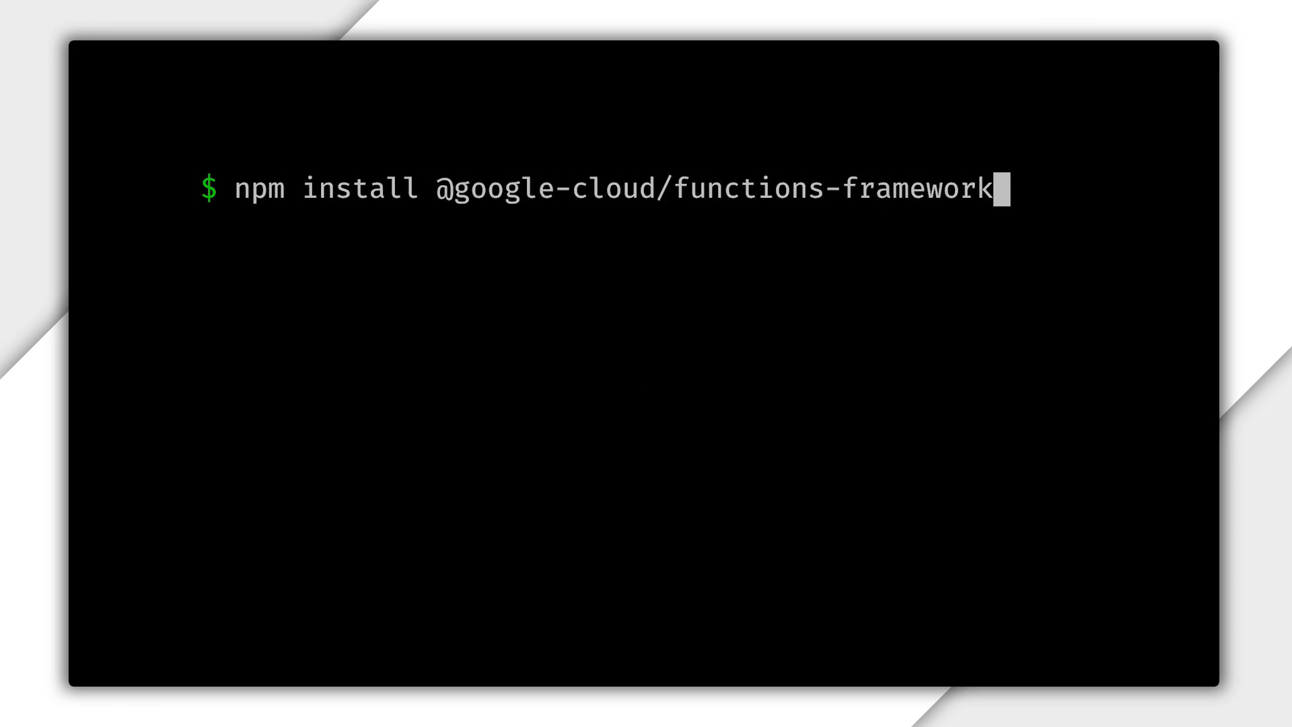
{"action": "key", "text": "Enter"}
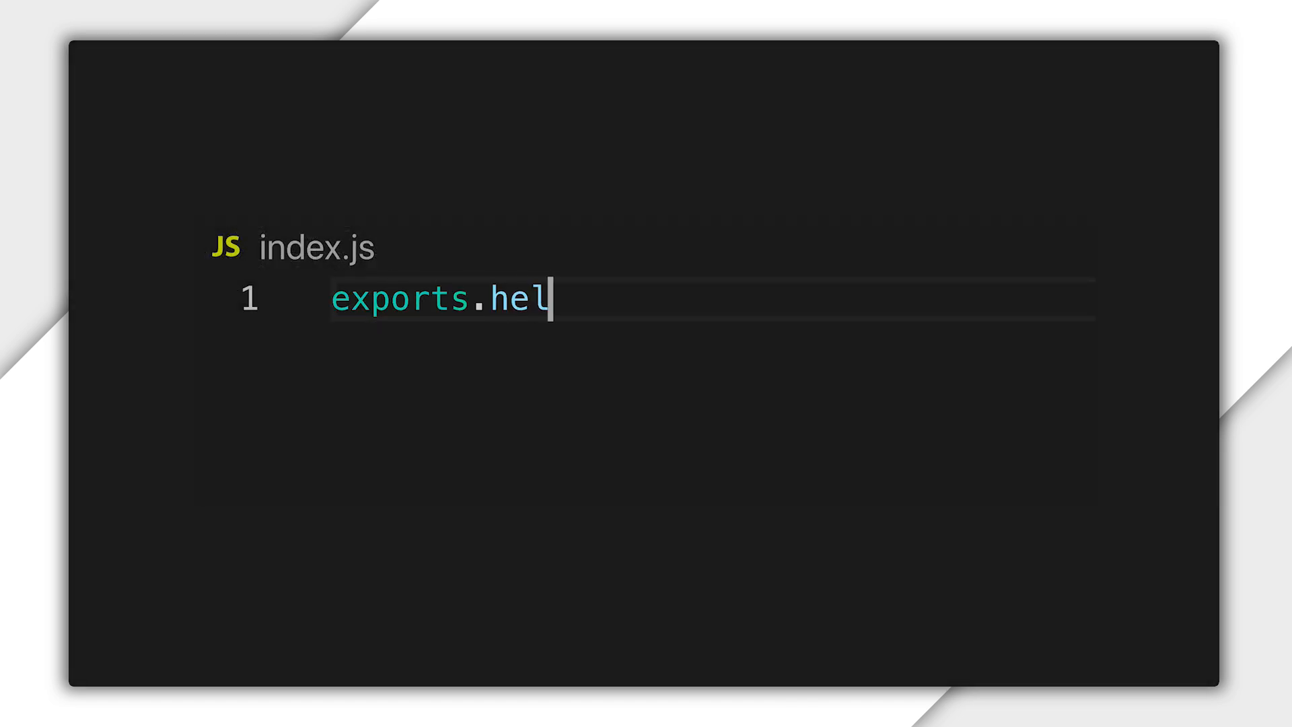
Export helloWorld in index.js as (req, res) handler sending 'Hello, World', then select its name.
{"action": "type", "text": "loWorld = (req, res) => {"}
{"action": "type", "text": "res."}
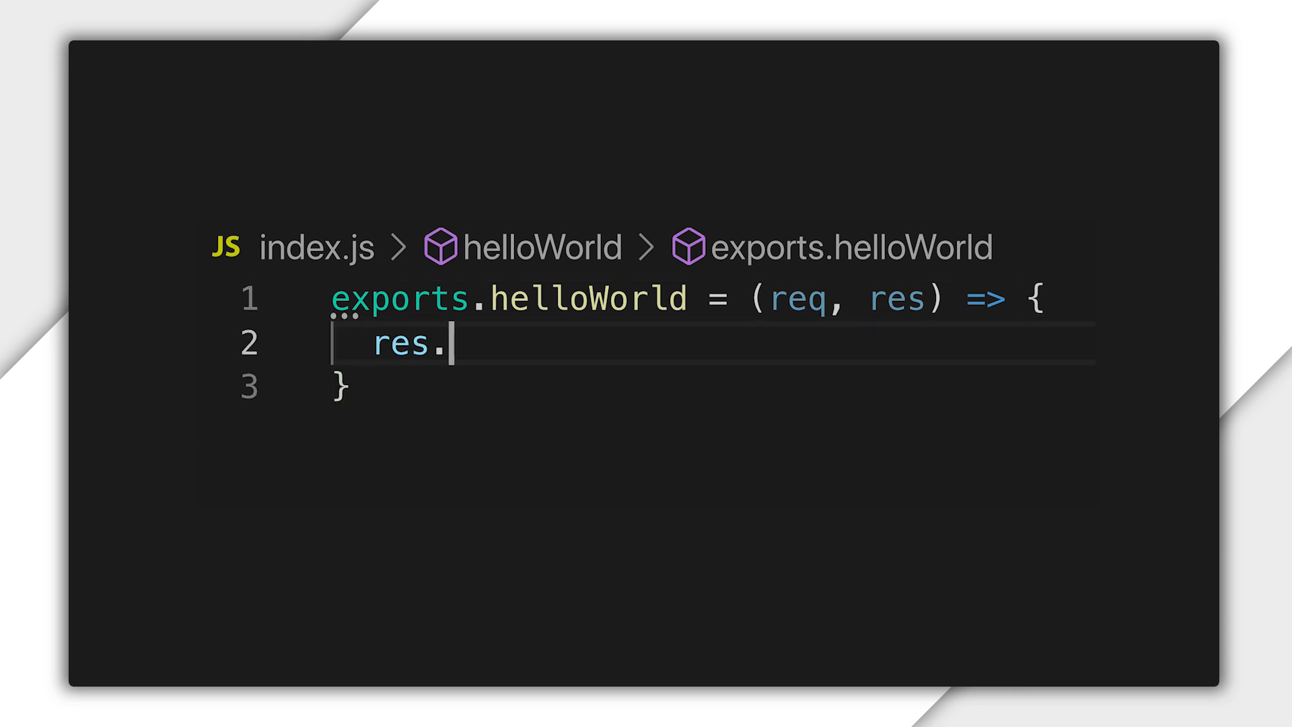
{"action": "type", "text": "send('Hello, World');"}
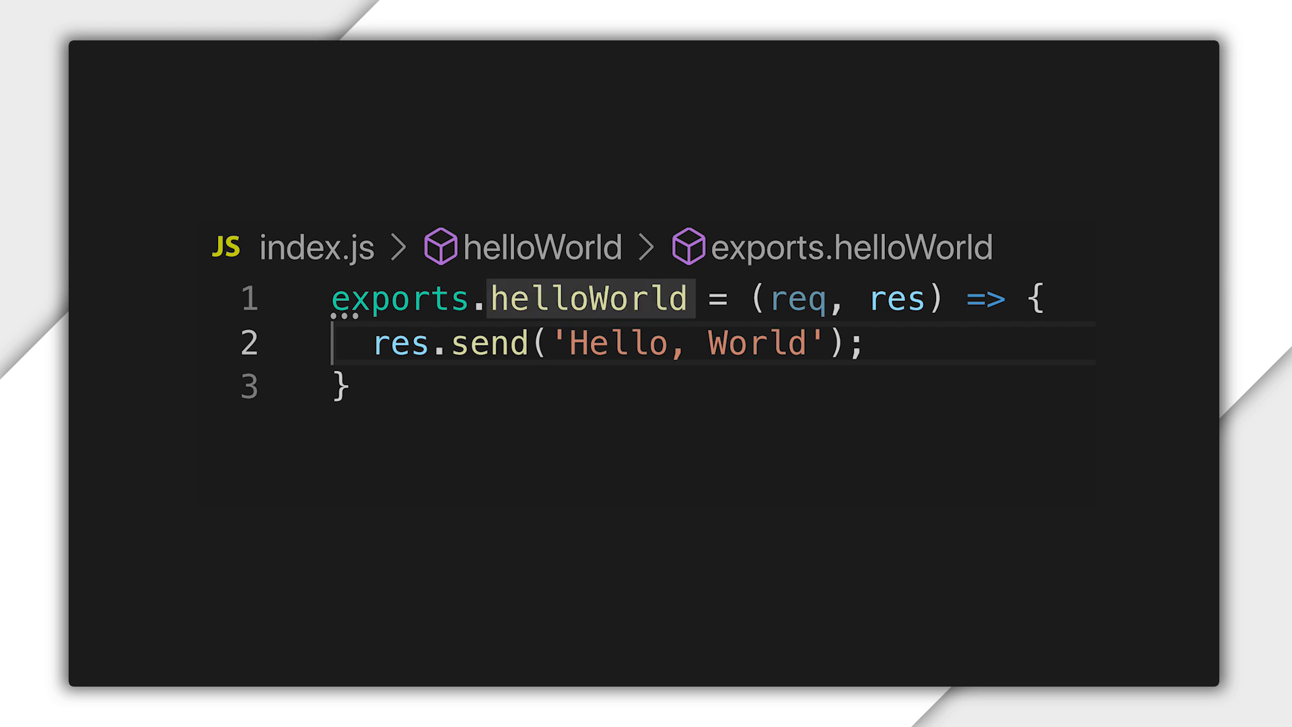
{"action": "double_click", "coordinate": [589, 299]}
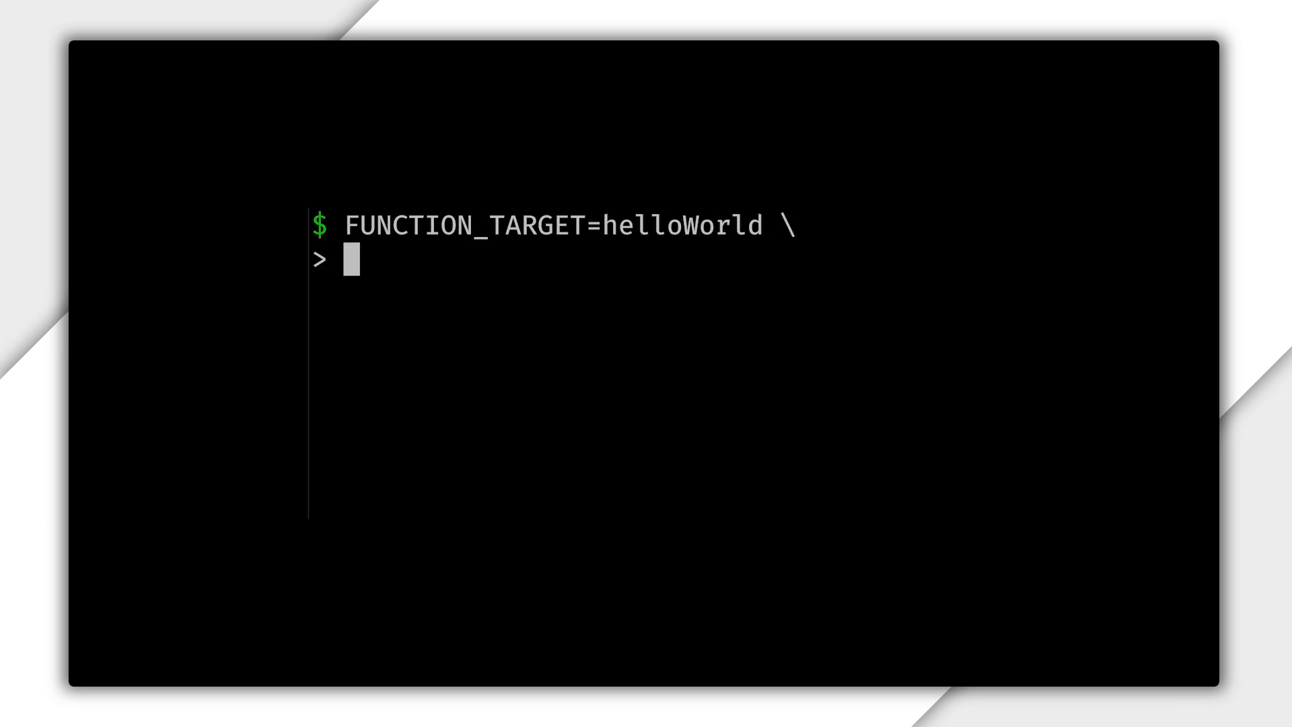
{"action": "type", "text": "npx @google-cloud/functions-framewo"}
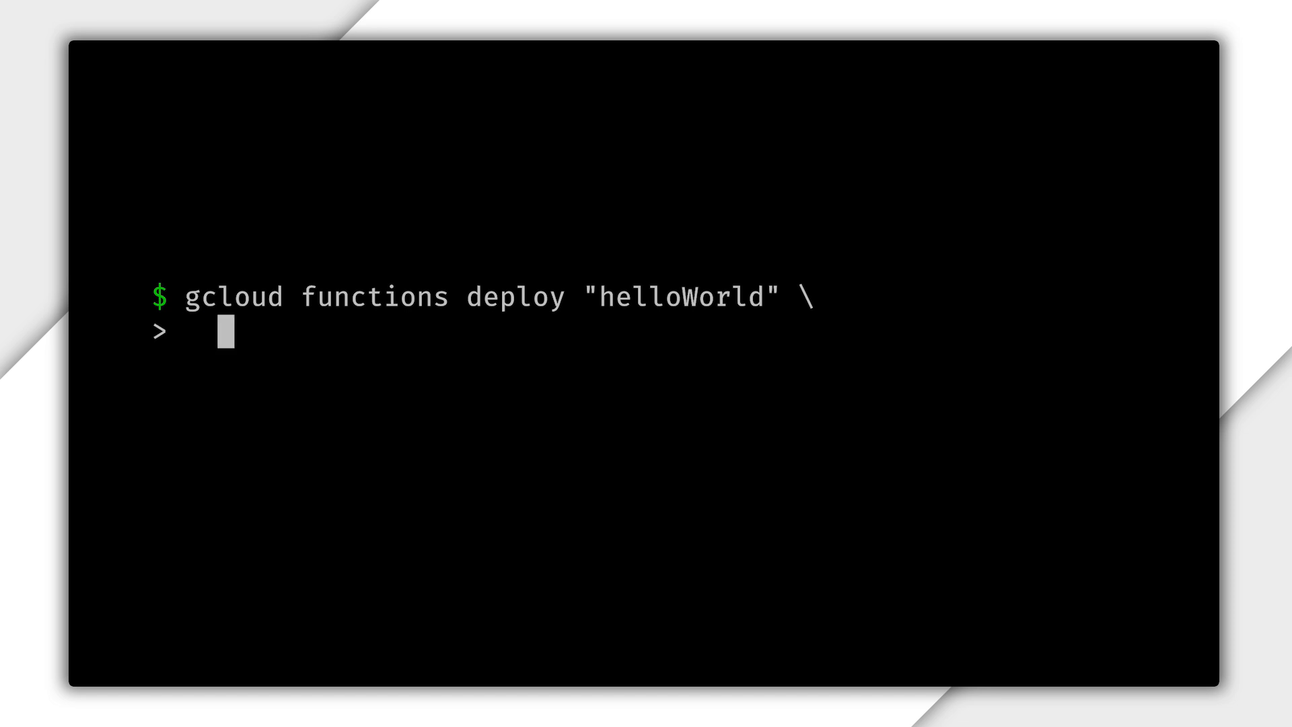
Deploy helloWorld via gcloud with --trigger-http and --runtime="nodejs10".
{"action": "type", "text": "--trigger-http \\"}
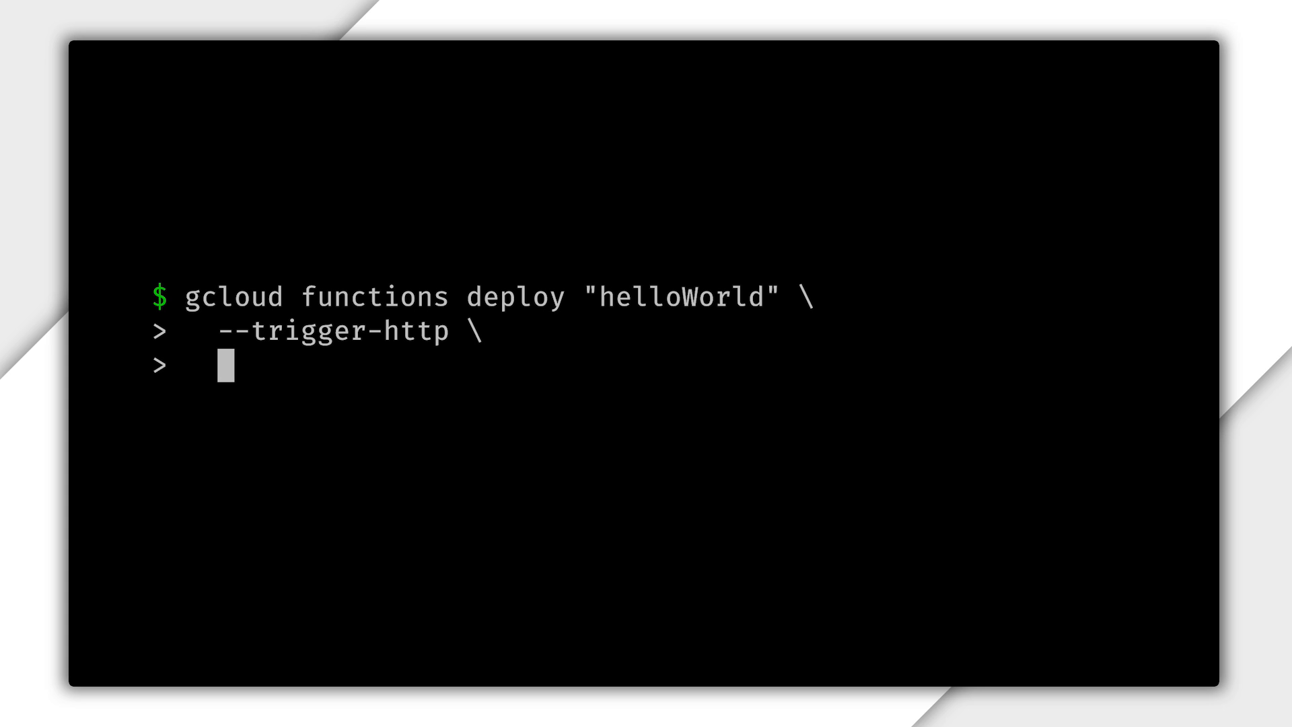
{"action": "type", "text": "--runtime=\"nodejs10\""}
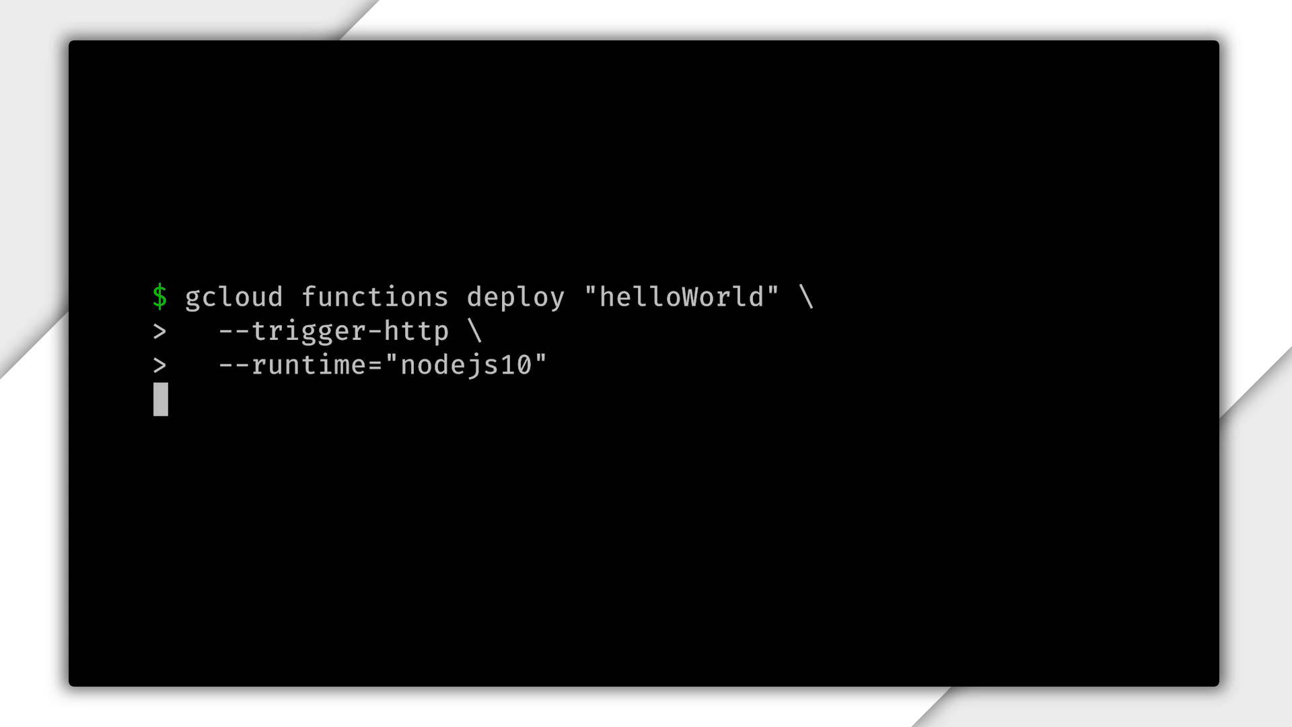